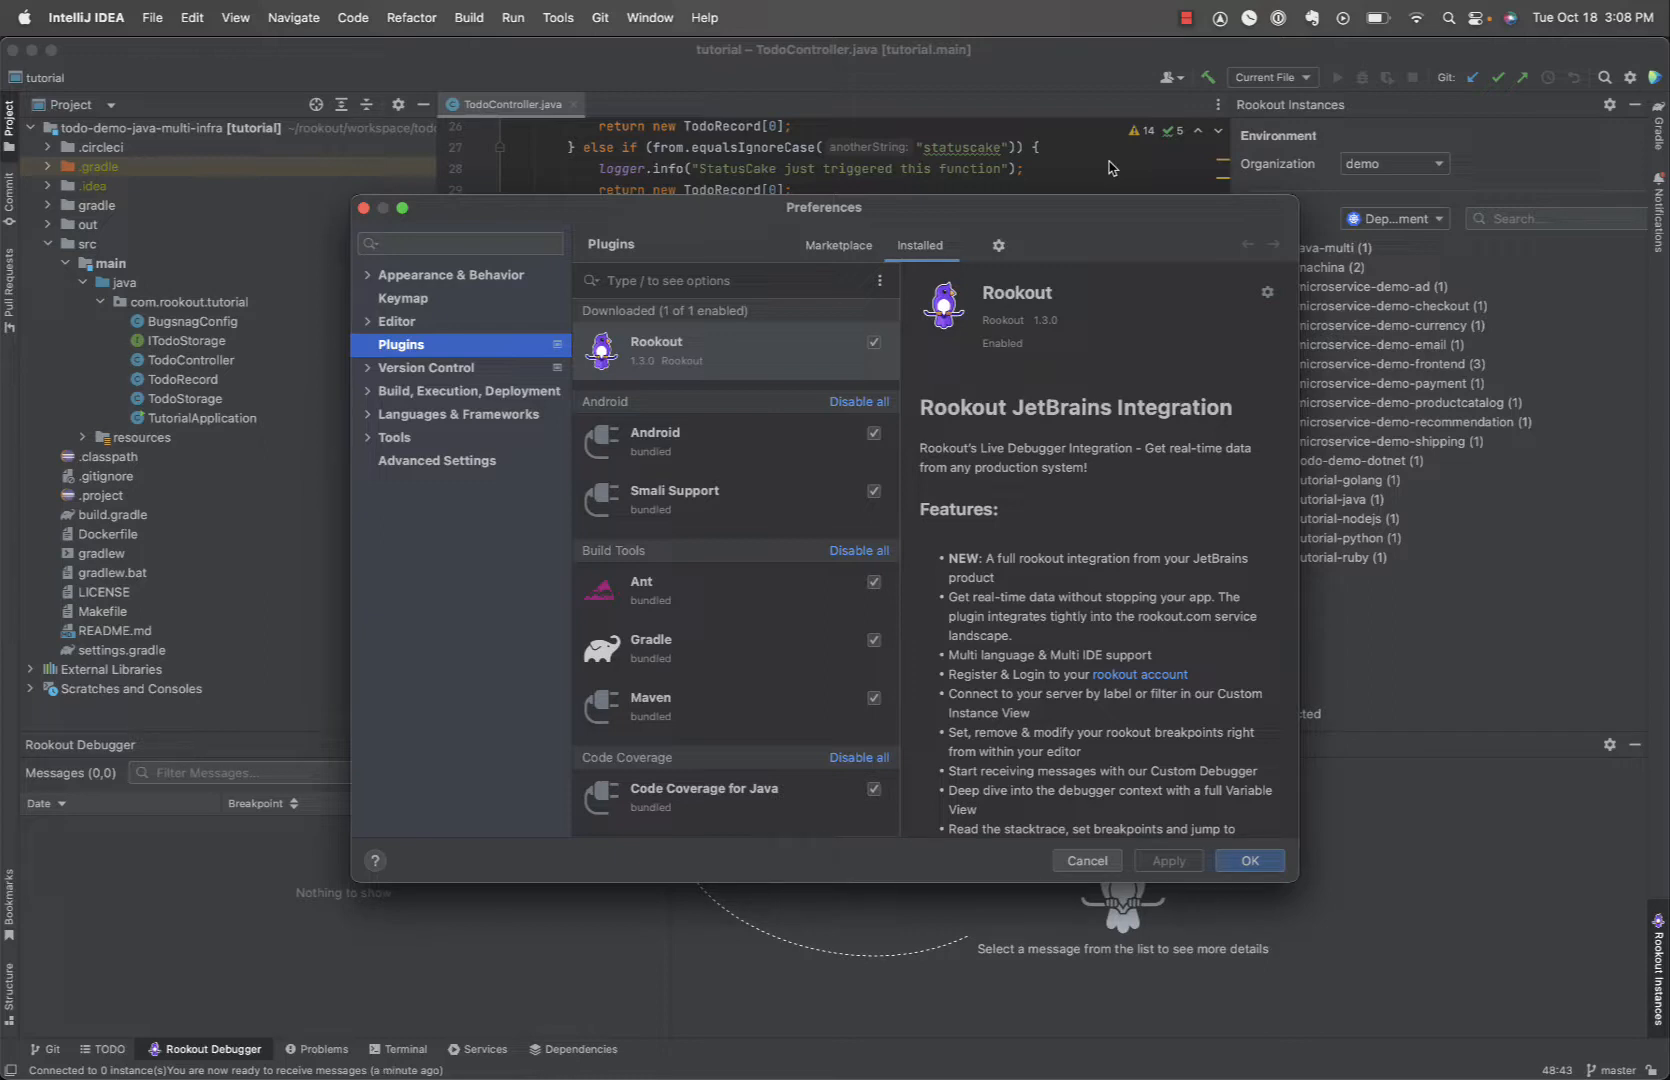
pyautogui.moveTo(981, 372)
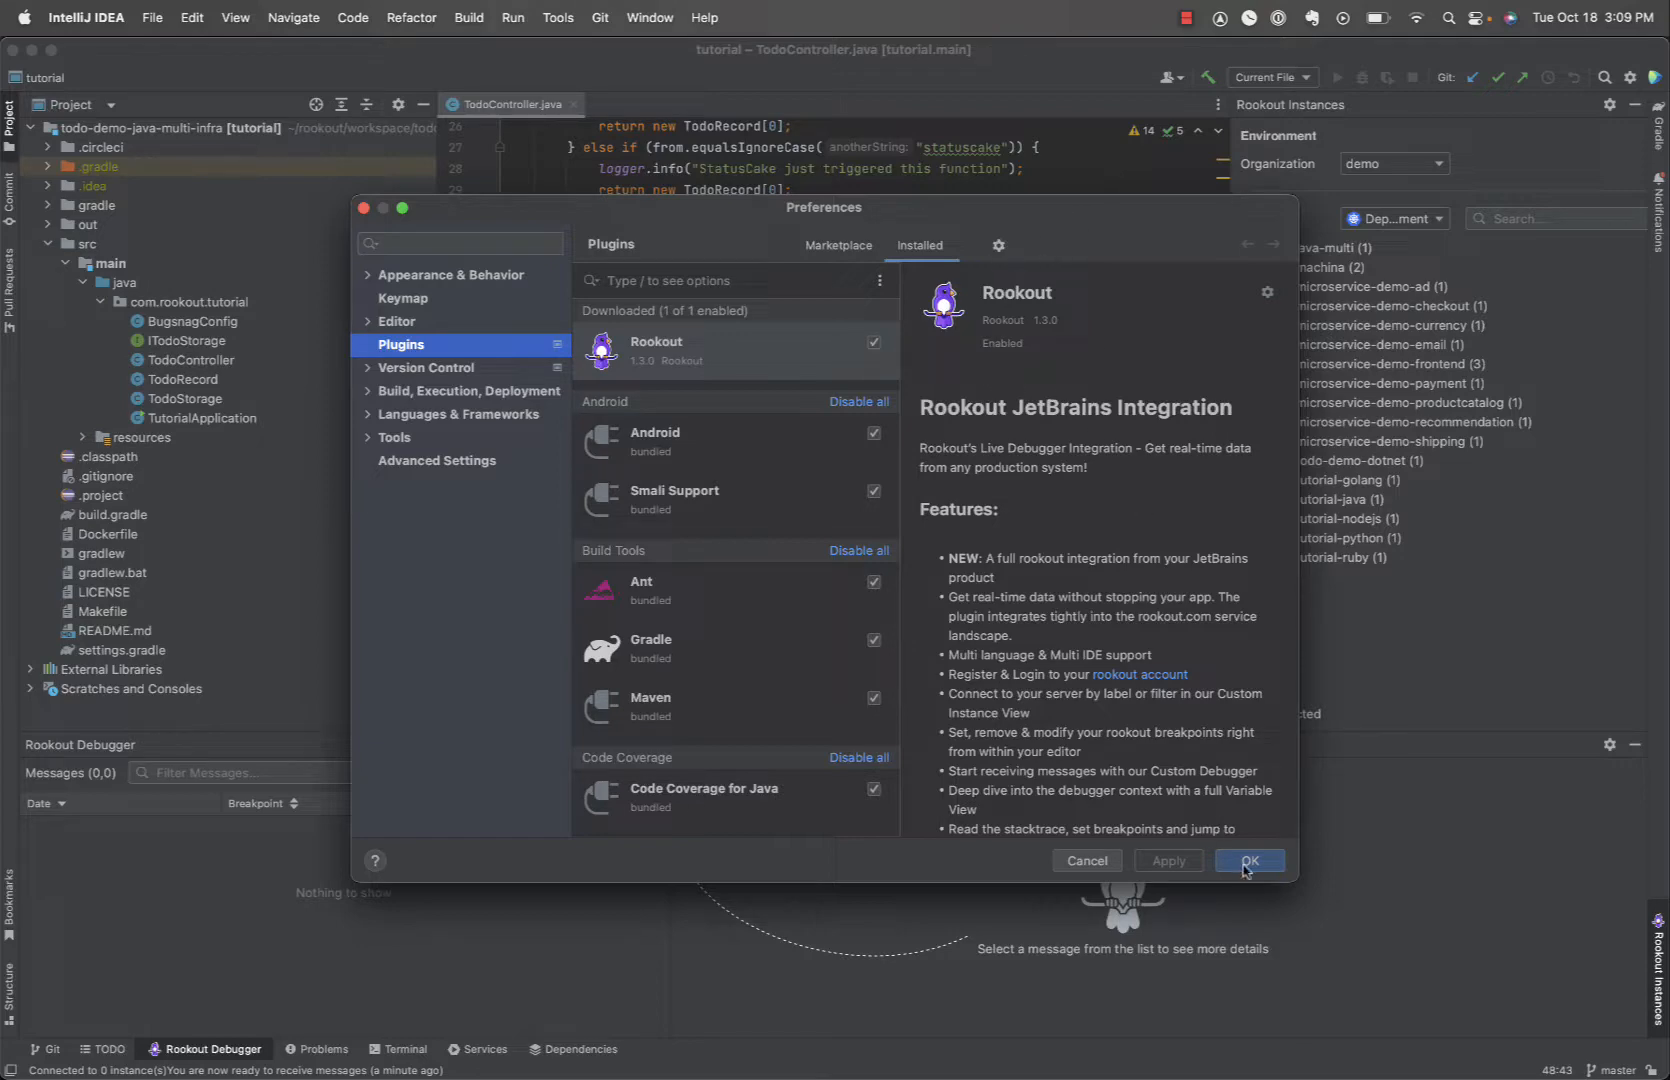
# Confirm the Rookout plugin is installed and enabled, and close Preferences
pyautogui.click(1248, 861)
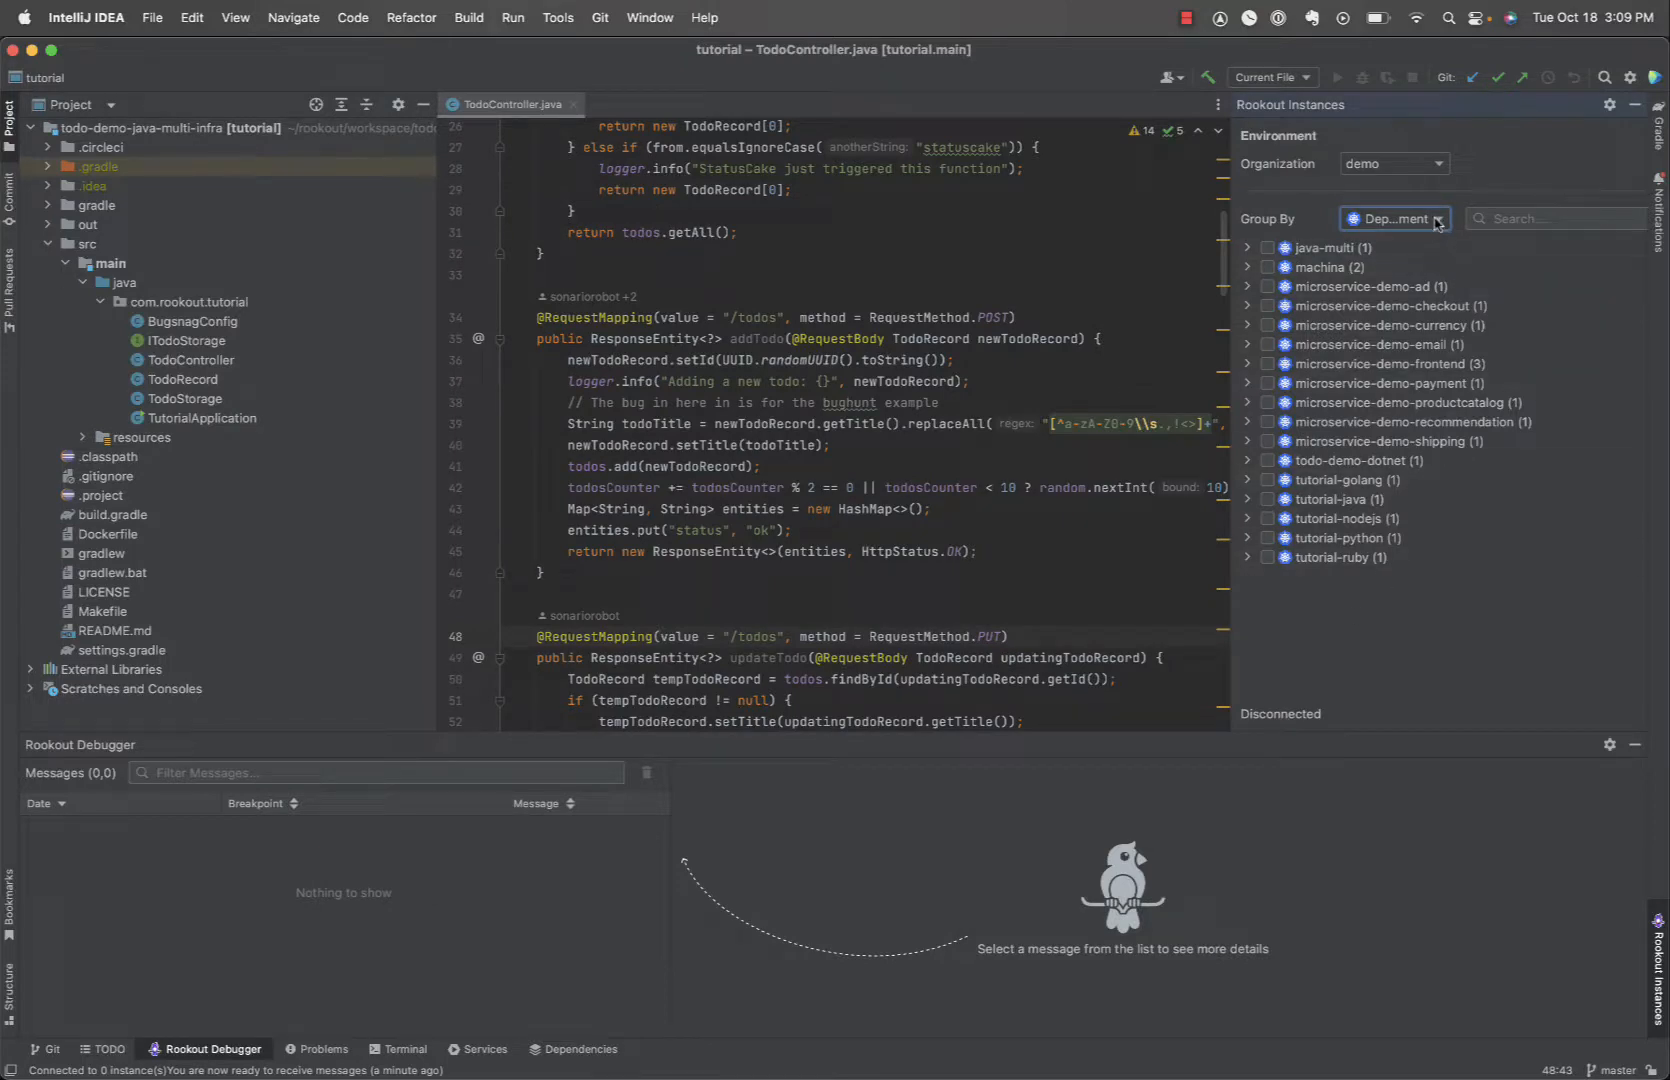
# Select the java-multi service in the Rookout Instances panel to connect
pyautogui.click(1396, 218)
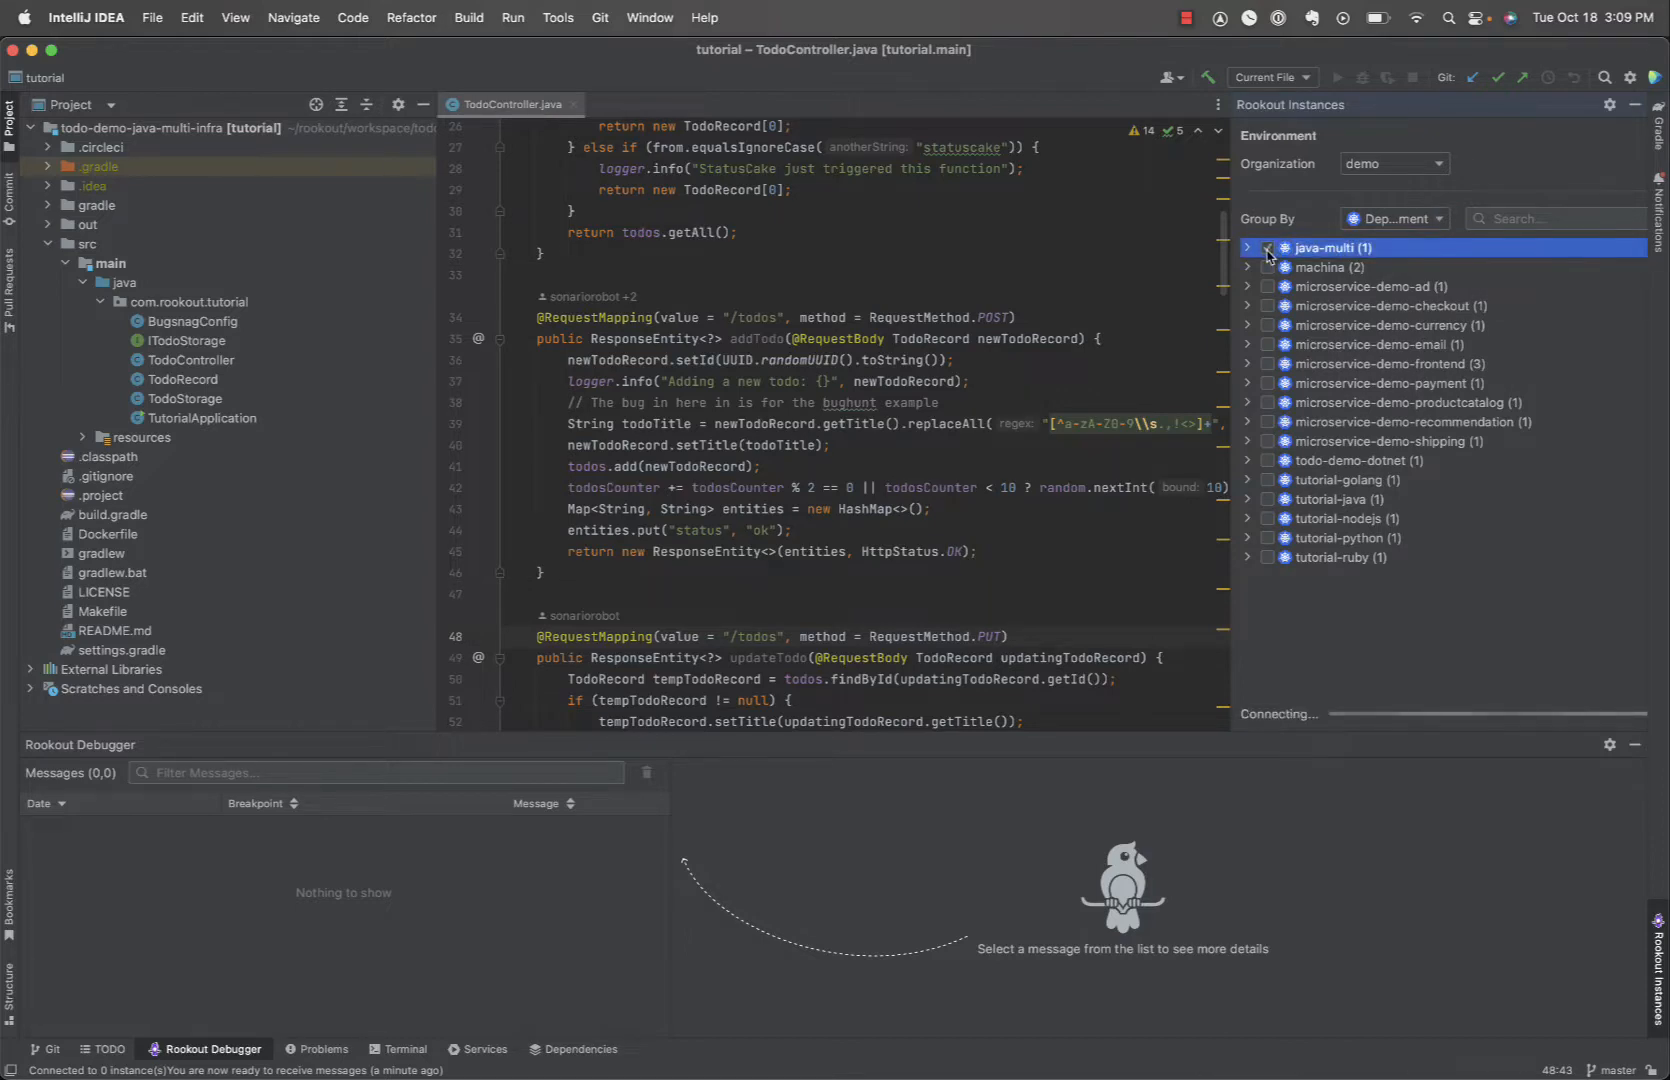
# Add a Rookout breakpoint at line 45 of TodoController.java, addTodo's return
pyautogui.click(1266, 247)
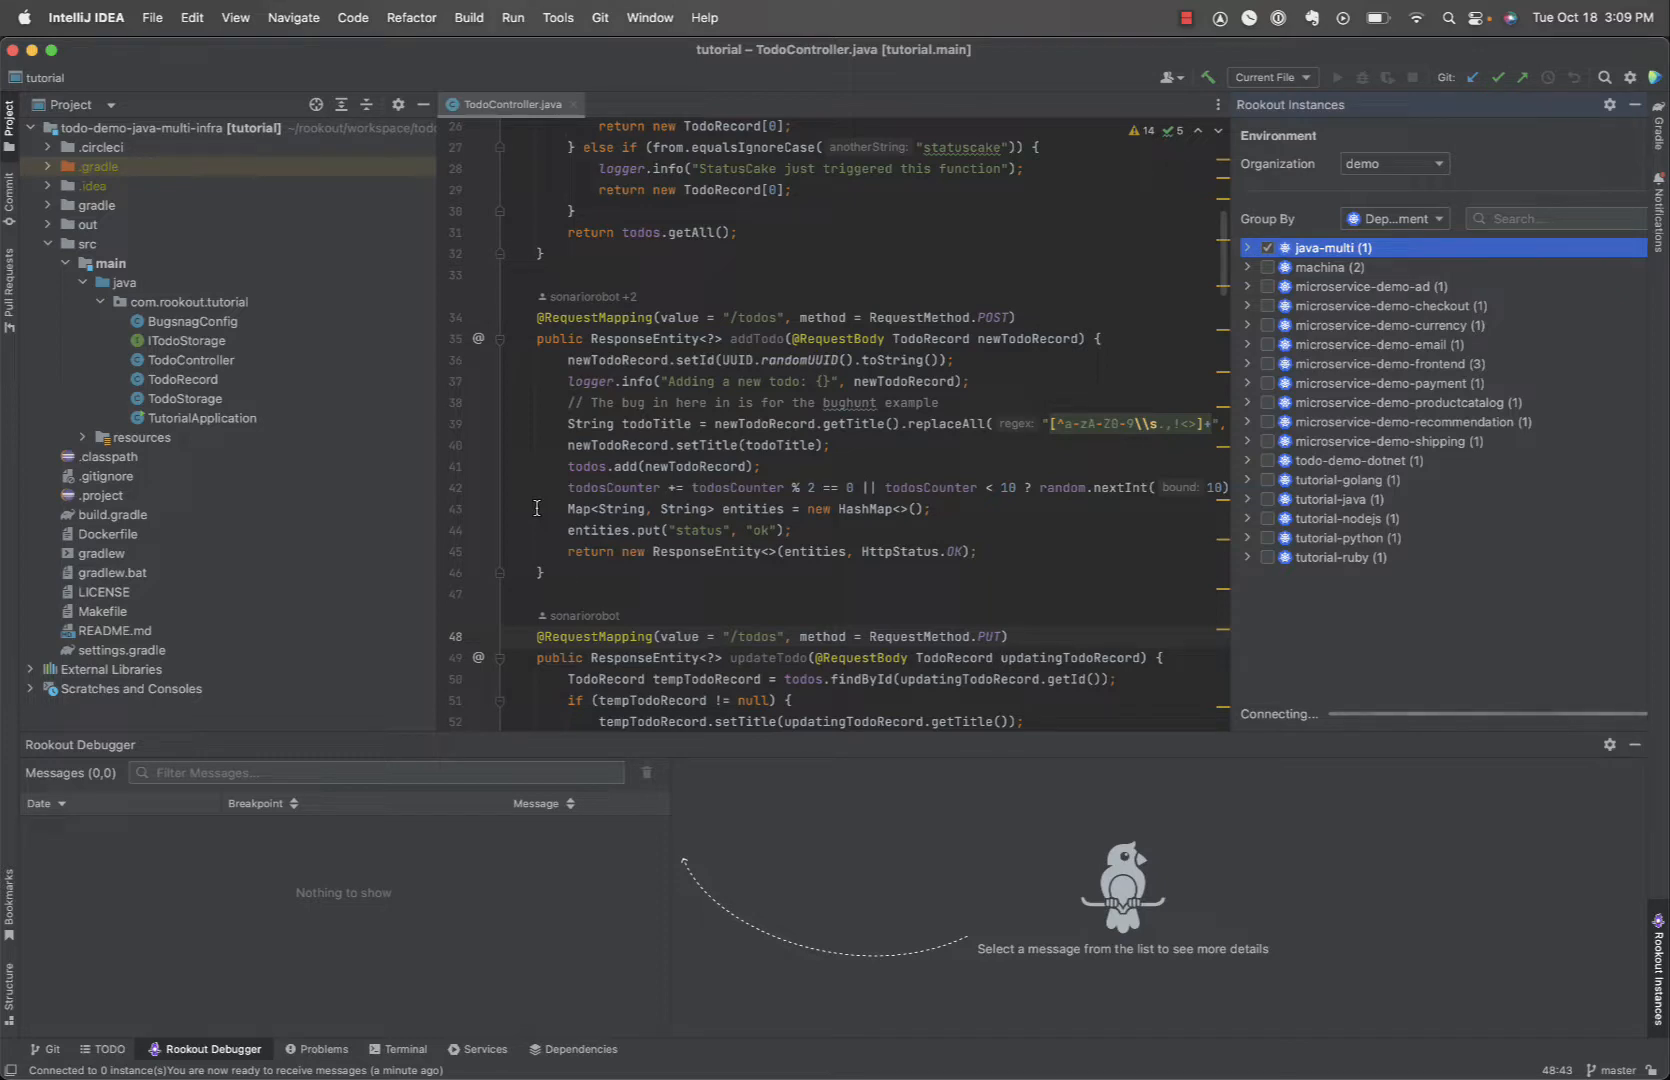
pyautogui.moveTo(759, 366)
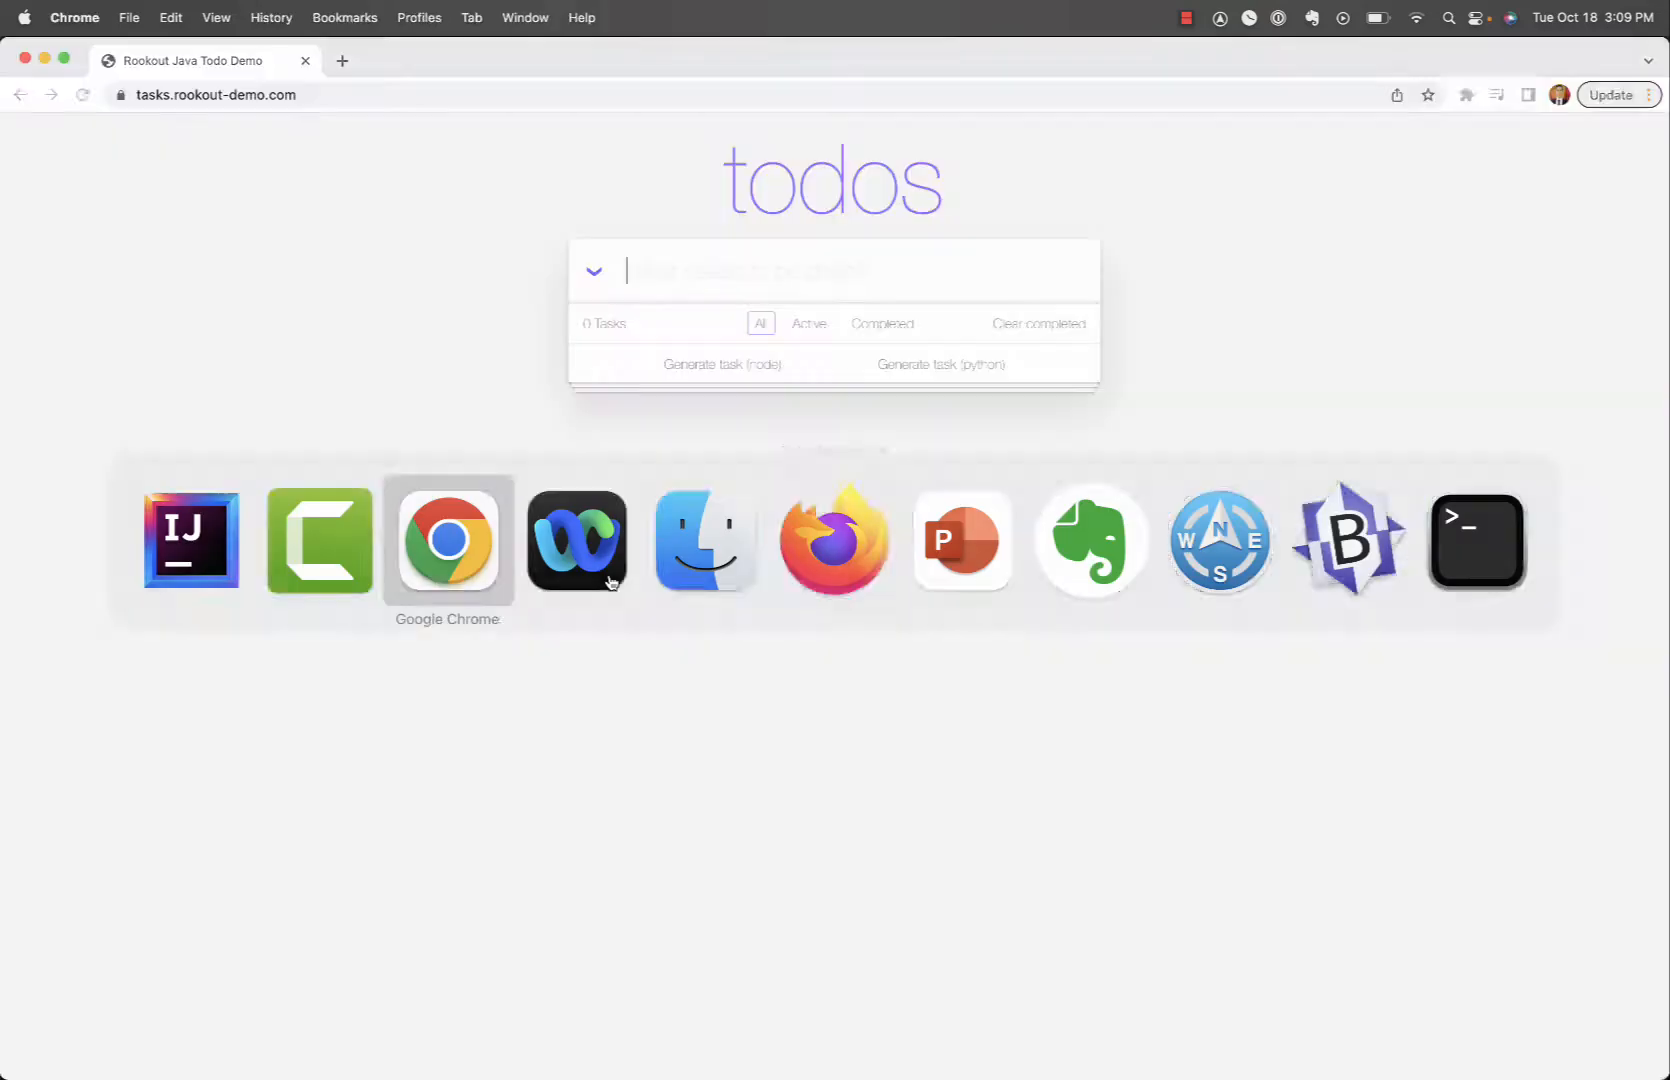
# Add a 'Get Coffee' task in the todos app, then return to IntelliJ
pyautogui.write('Get Coffe')
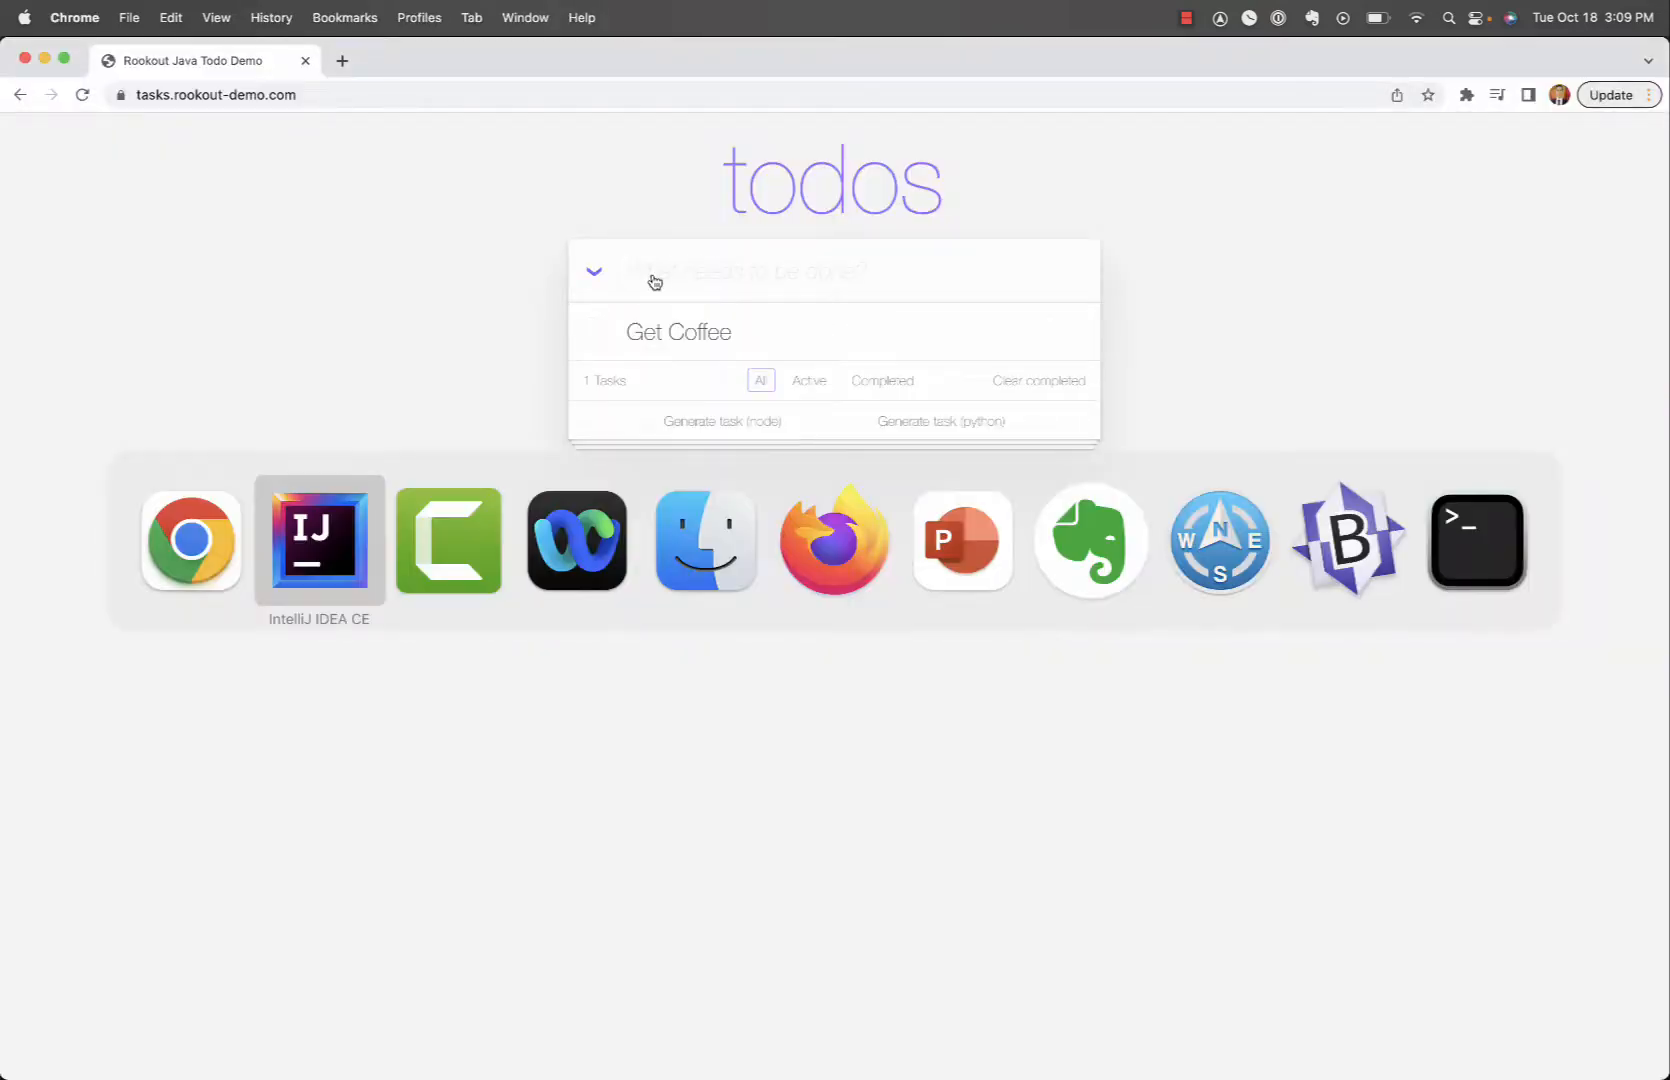
pyautogui.click(318, 541)
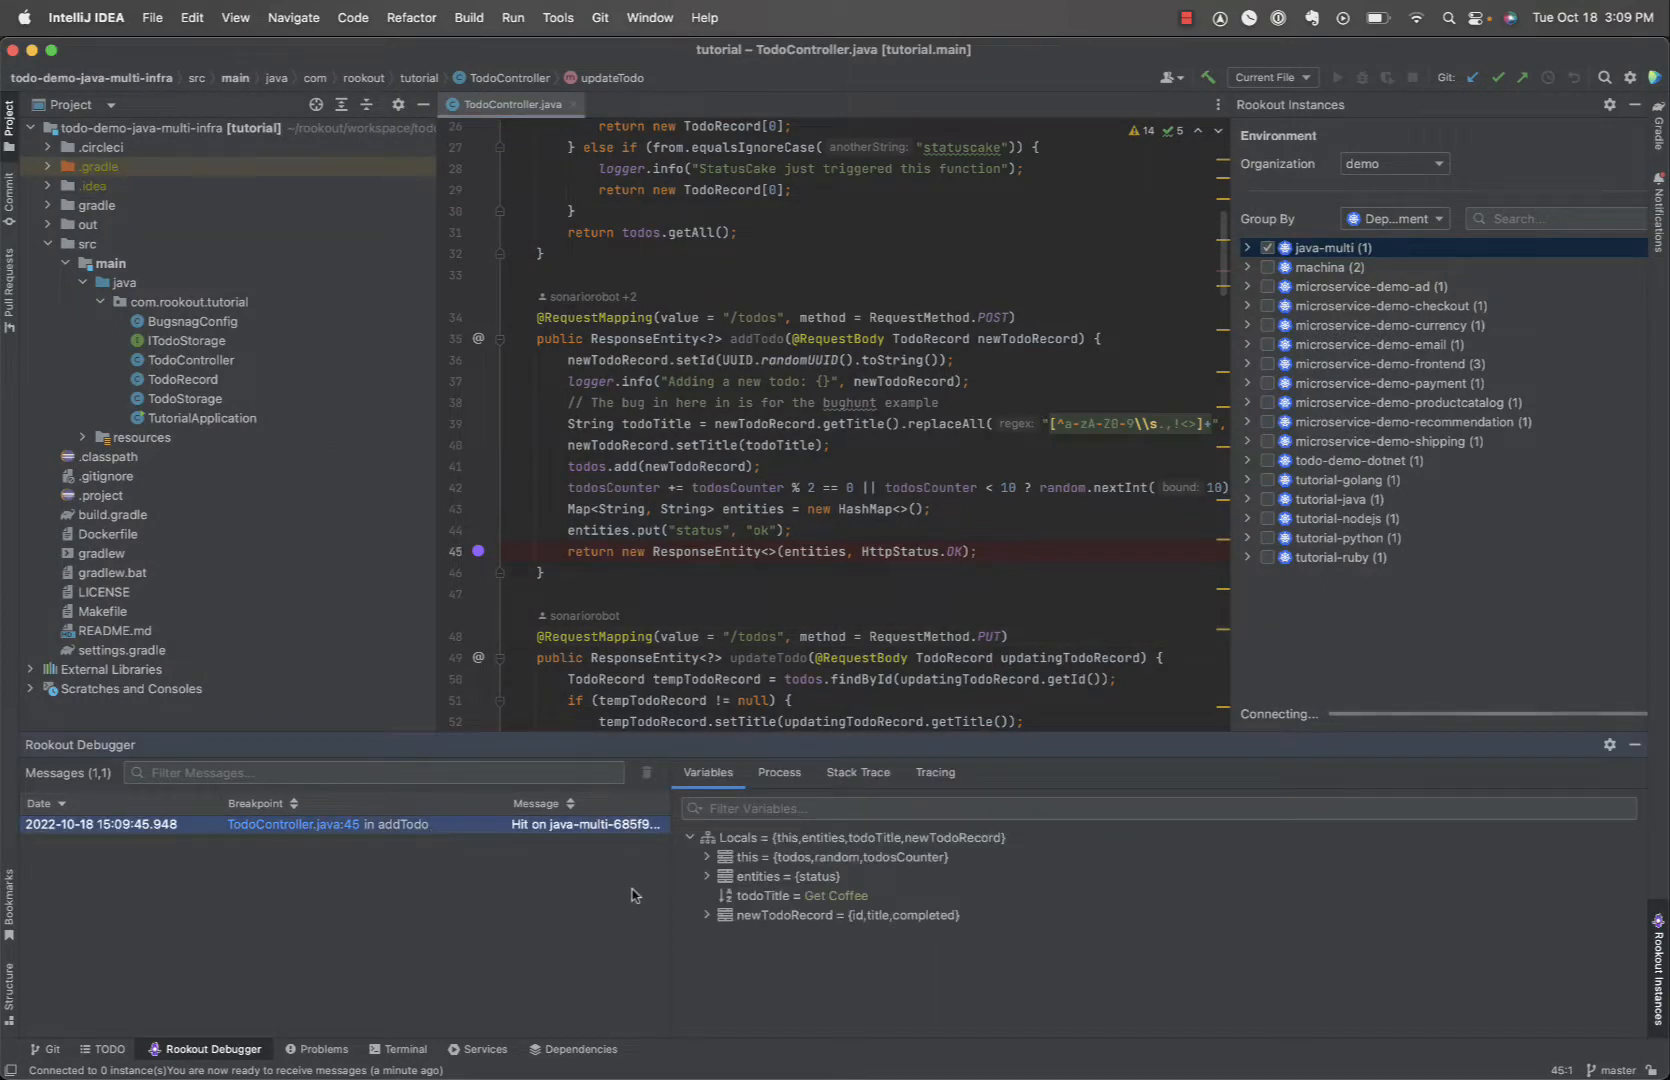
# Expand entities and newTodoRecord in the snapshot variables, then view Process details
pyautogui.click(706, 877)
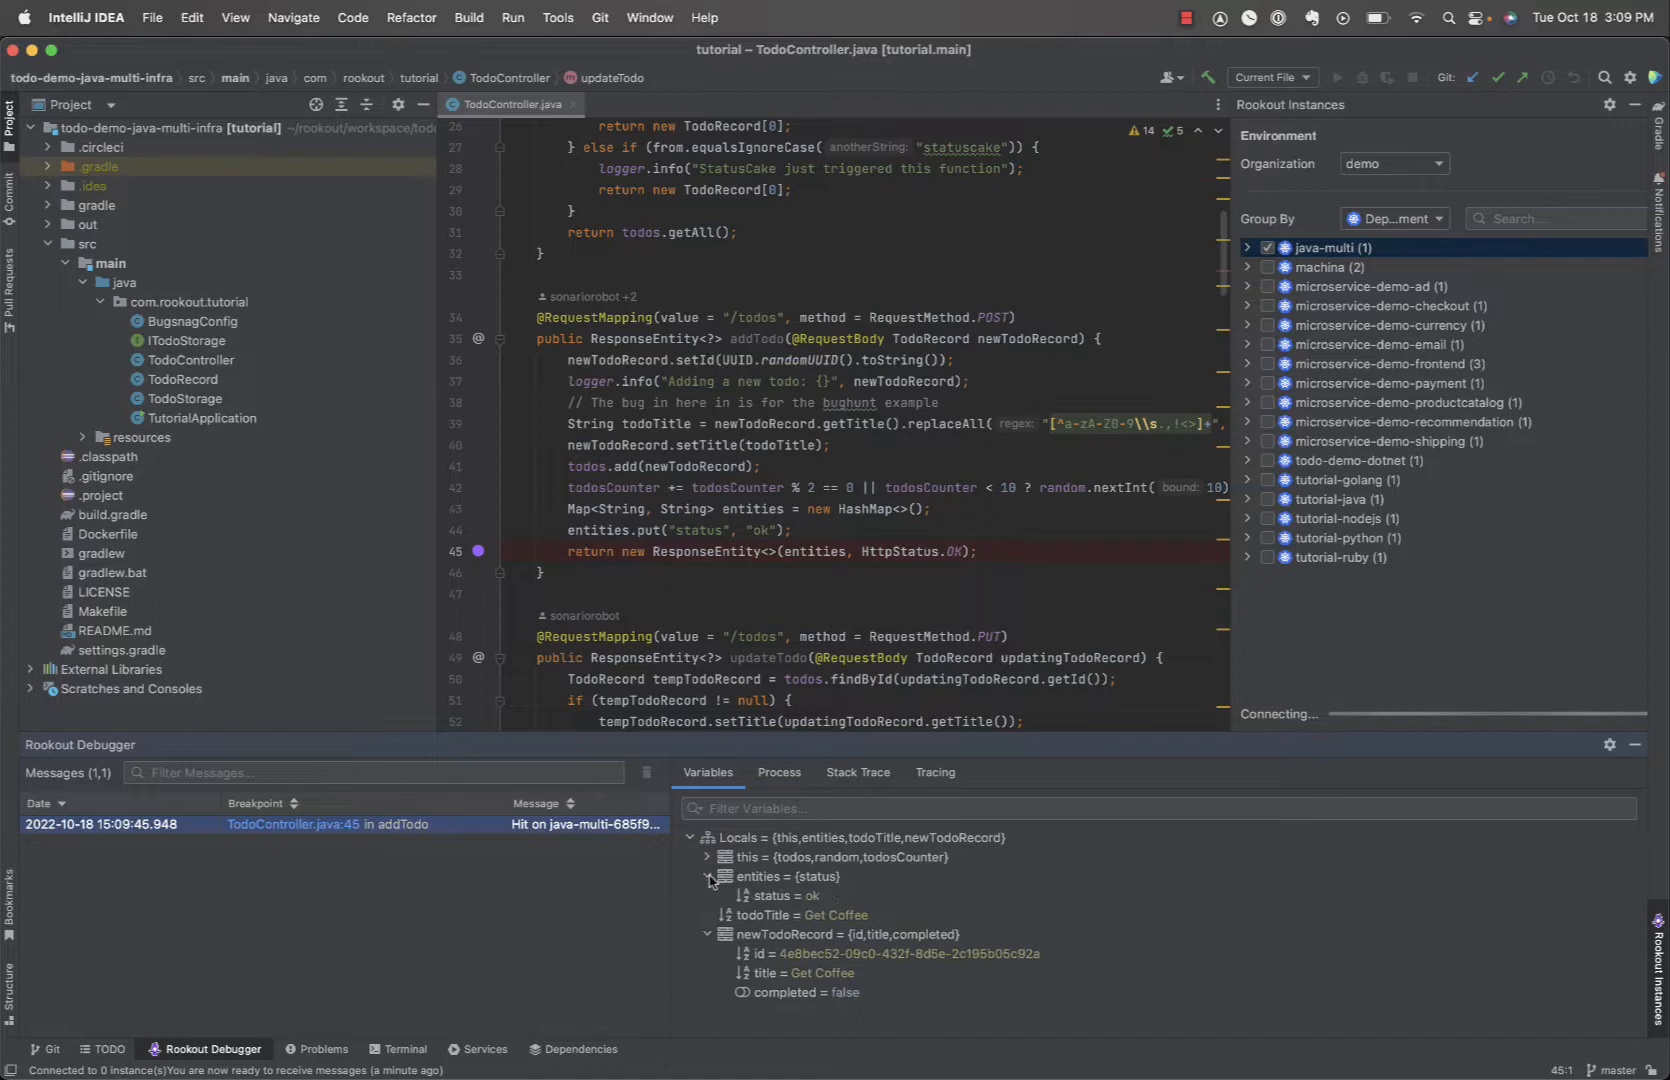
pyautogui.click(777, 772)
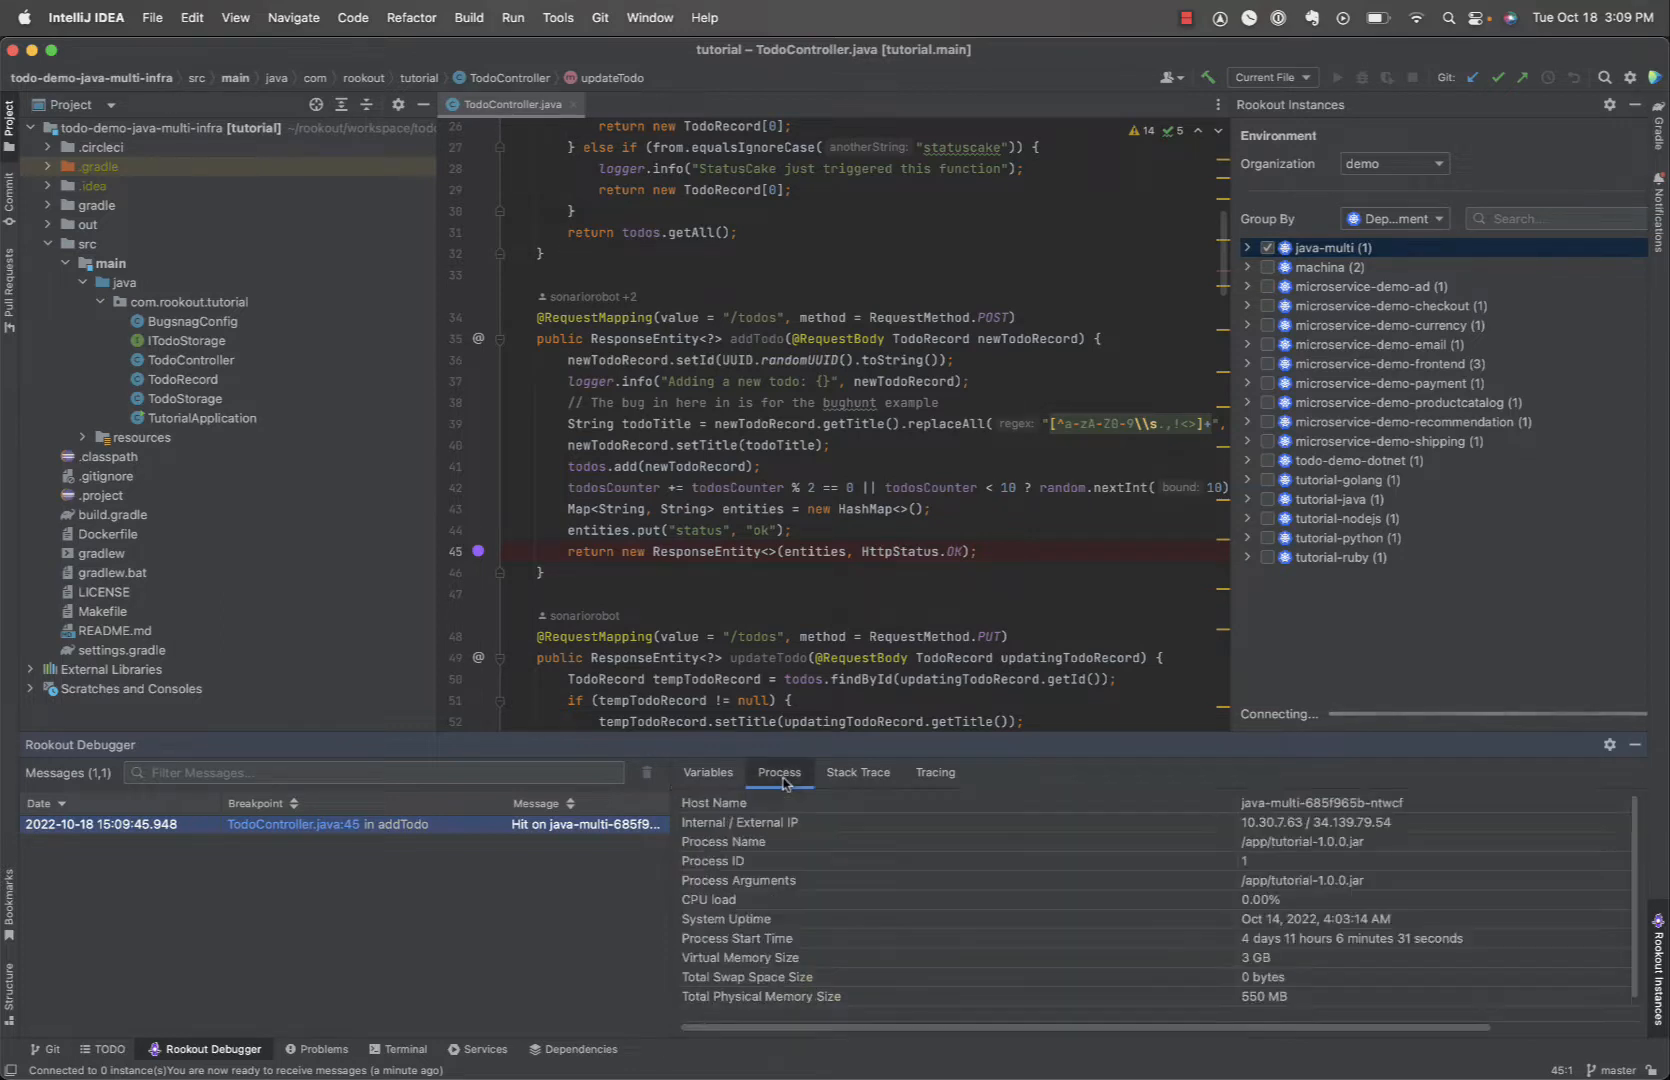
pyautogui.moveTo(815, 778)
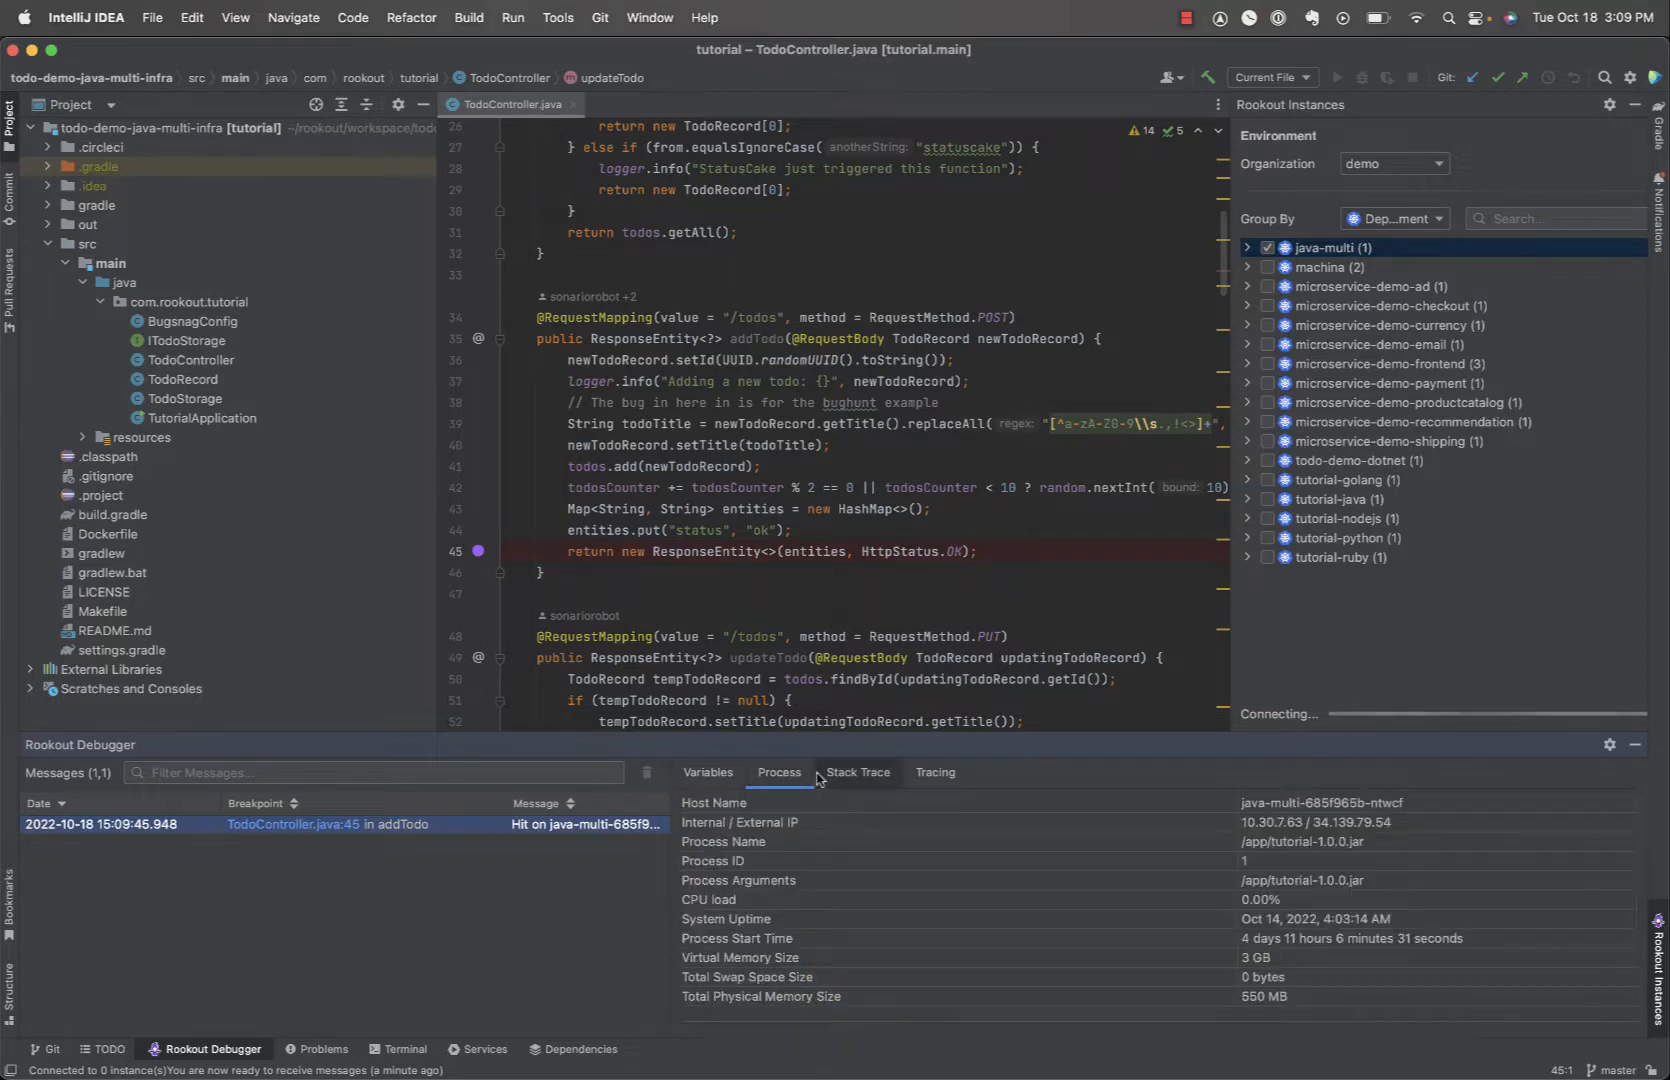
# Review the snapshot's stack trace and tracing IDs, then open line 45 breakpoint settings
pyautogui.click(857, 772)
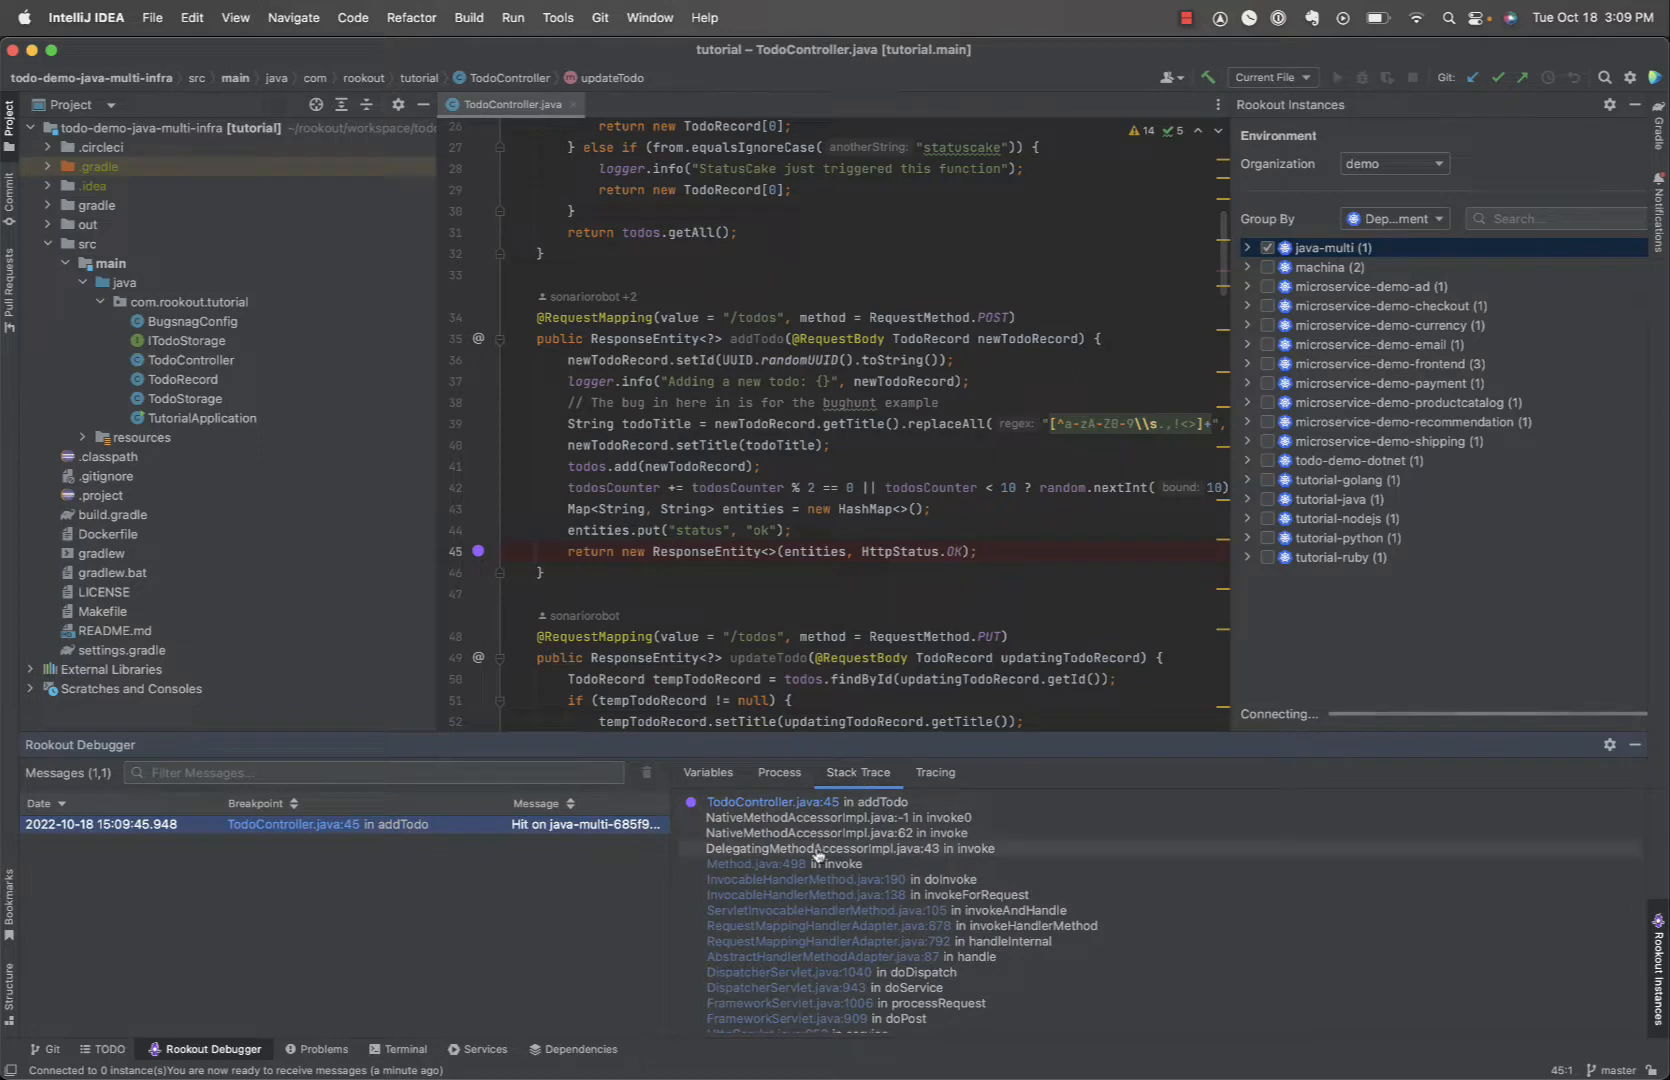
pyautogui.scroll(-3)
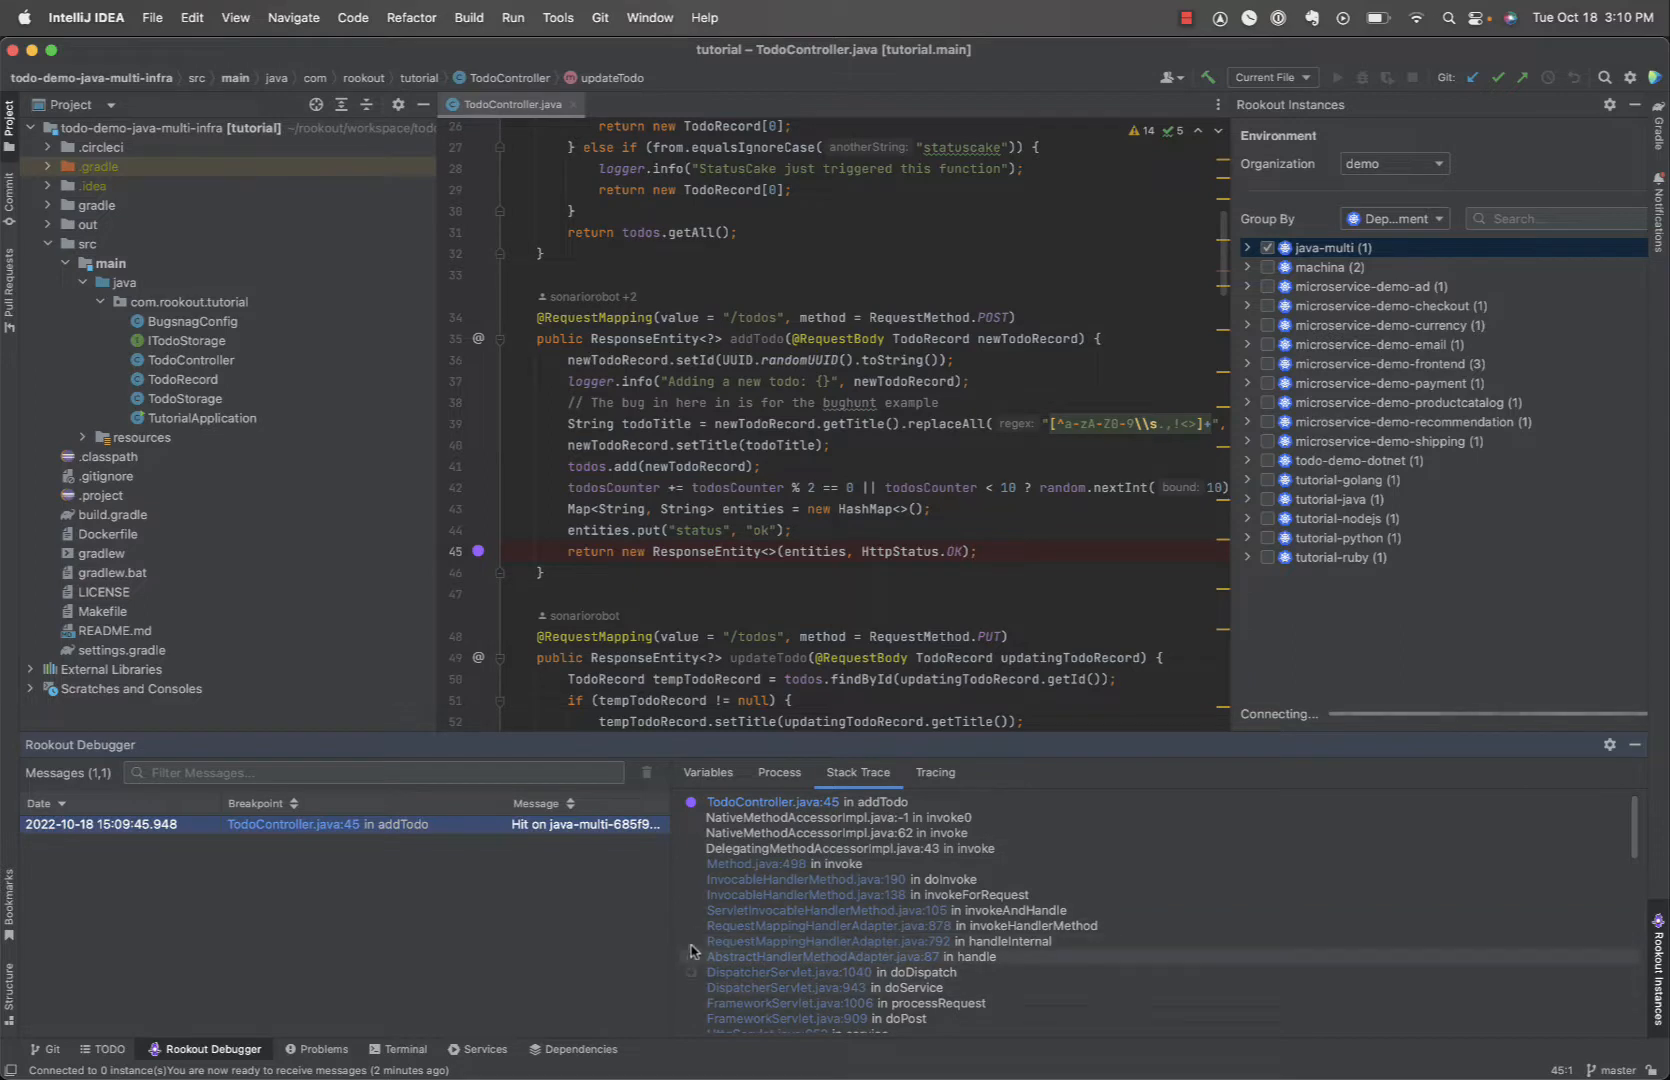
pyautogui.click(933, 771)
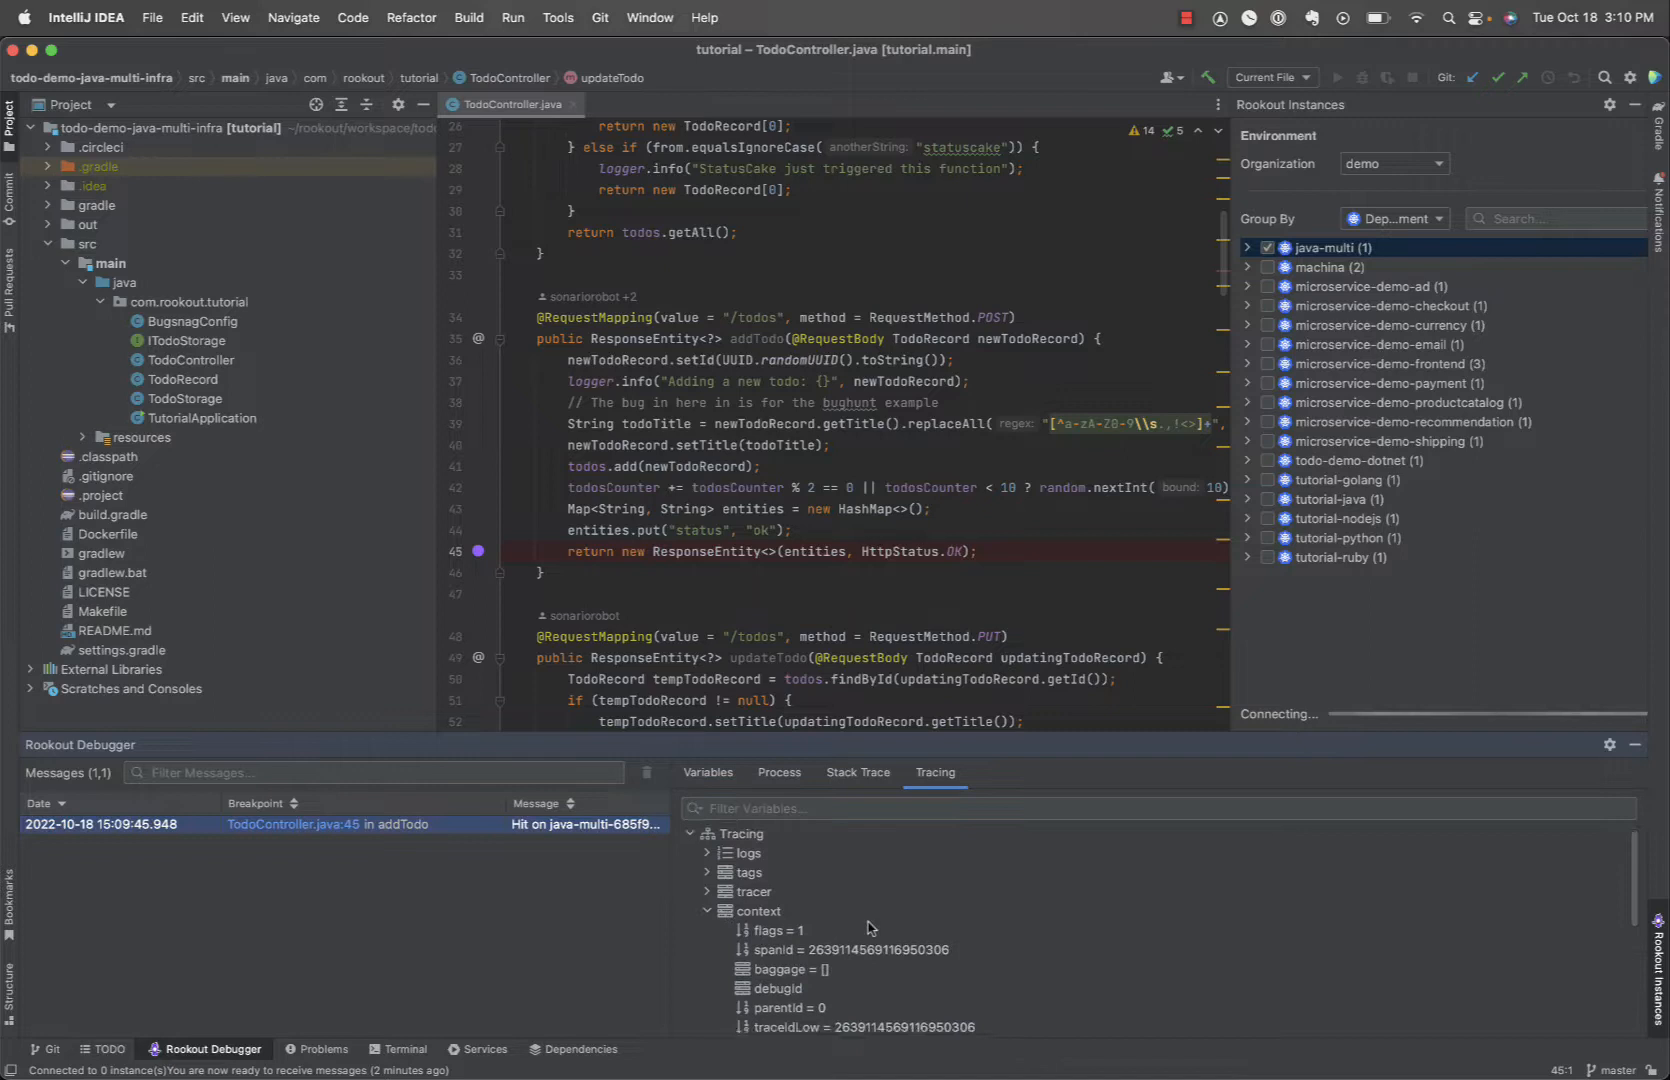
pyautogui.scroll(-3)
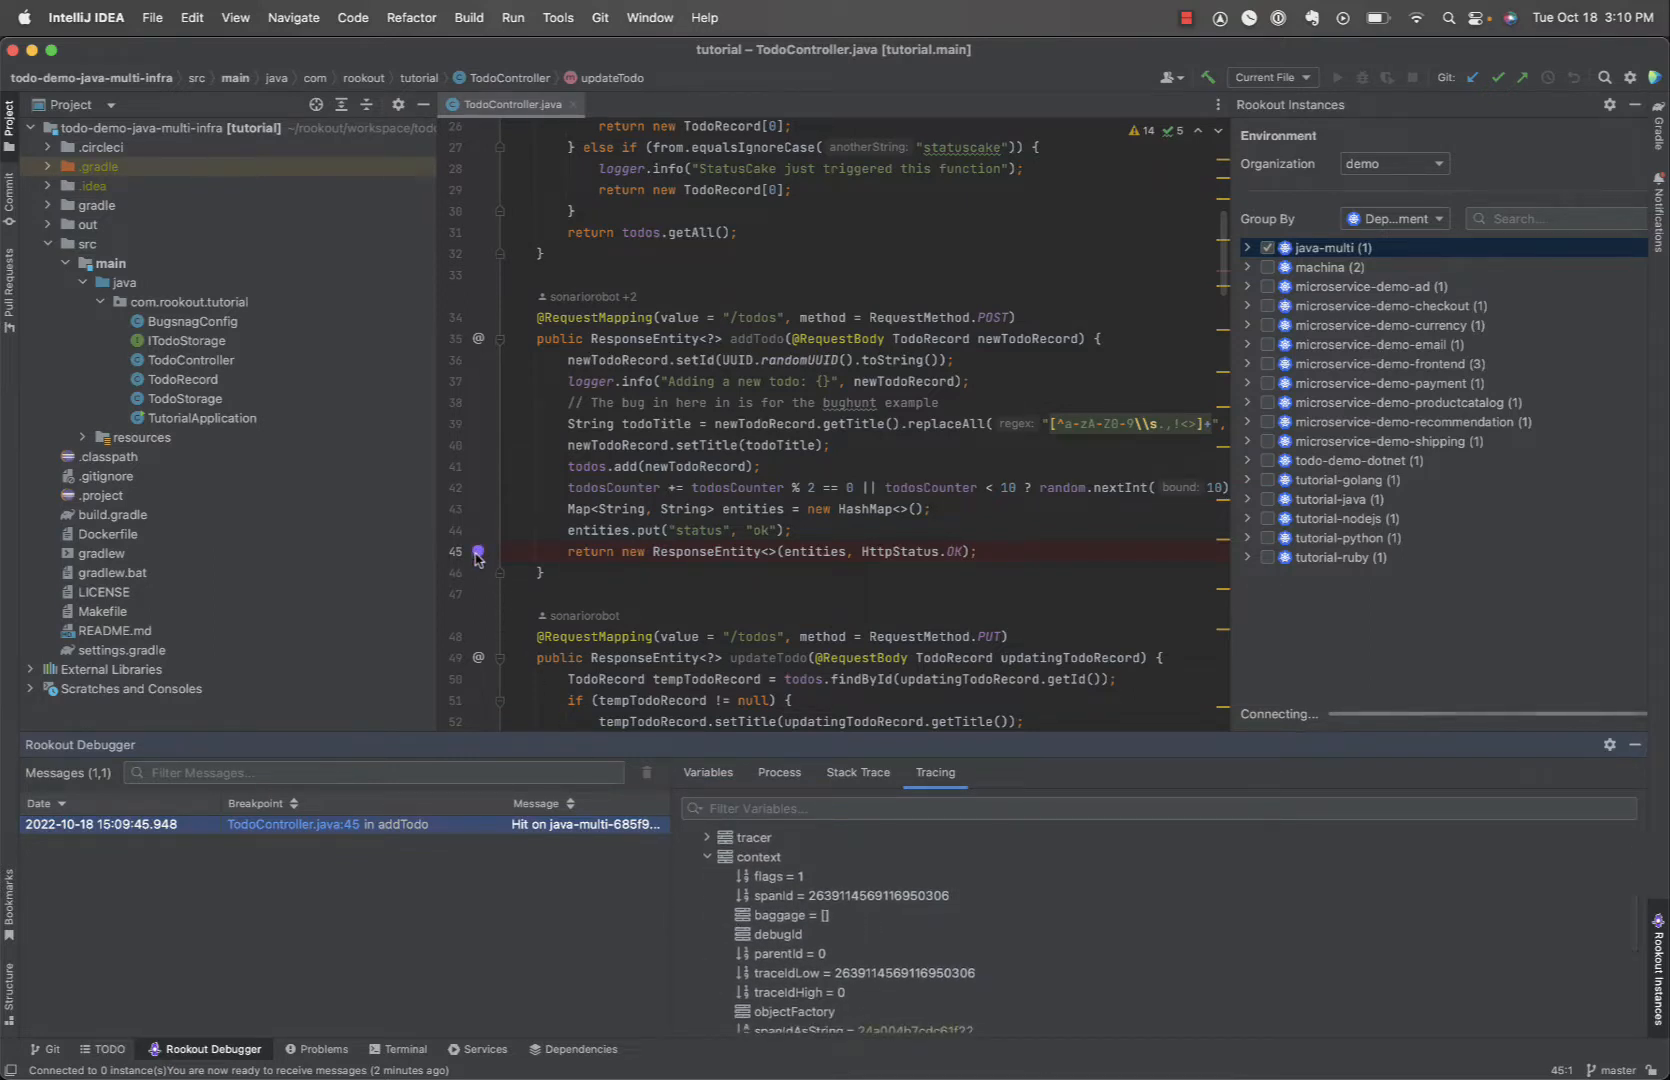
pyautogui.click(477, 552)
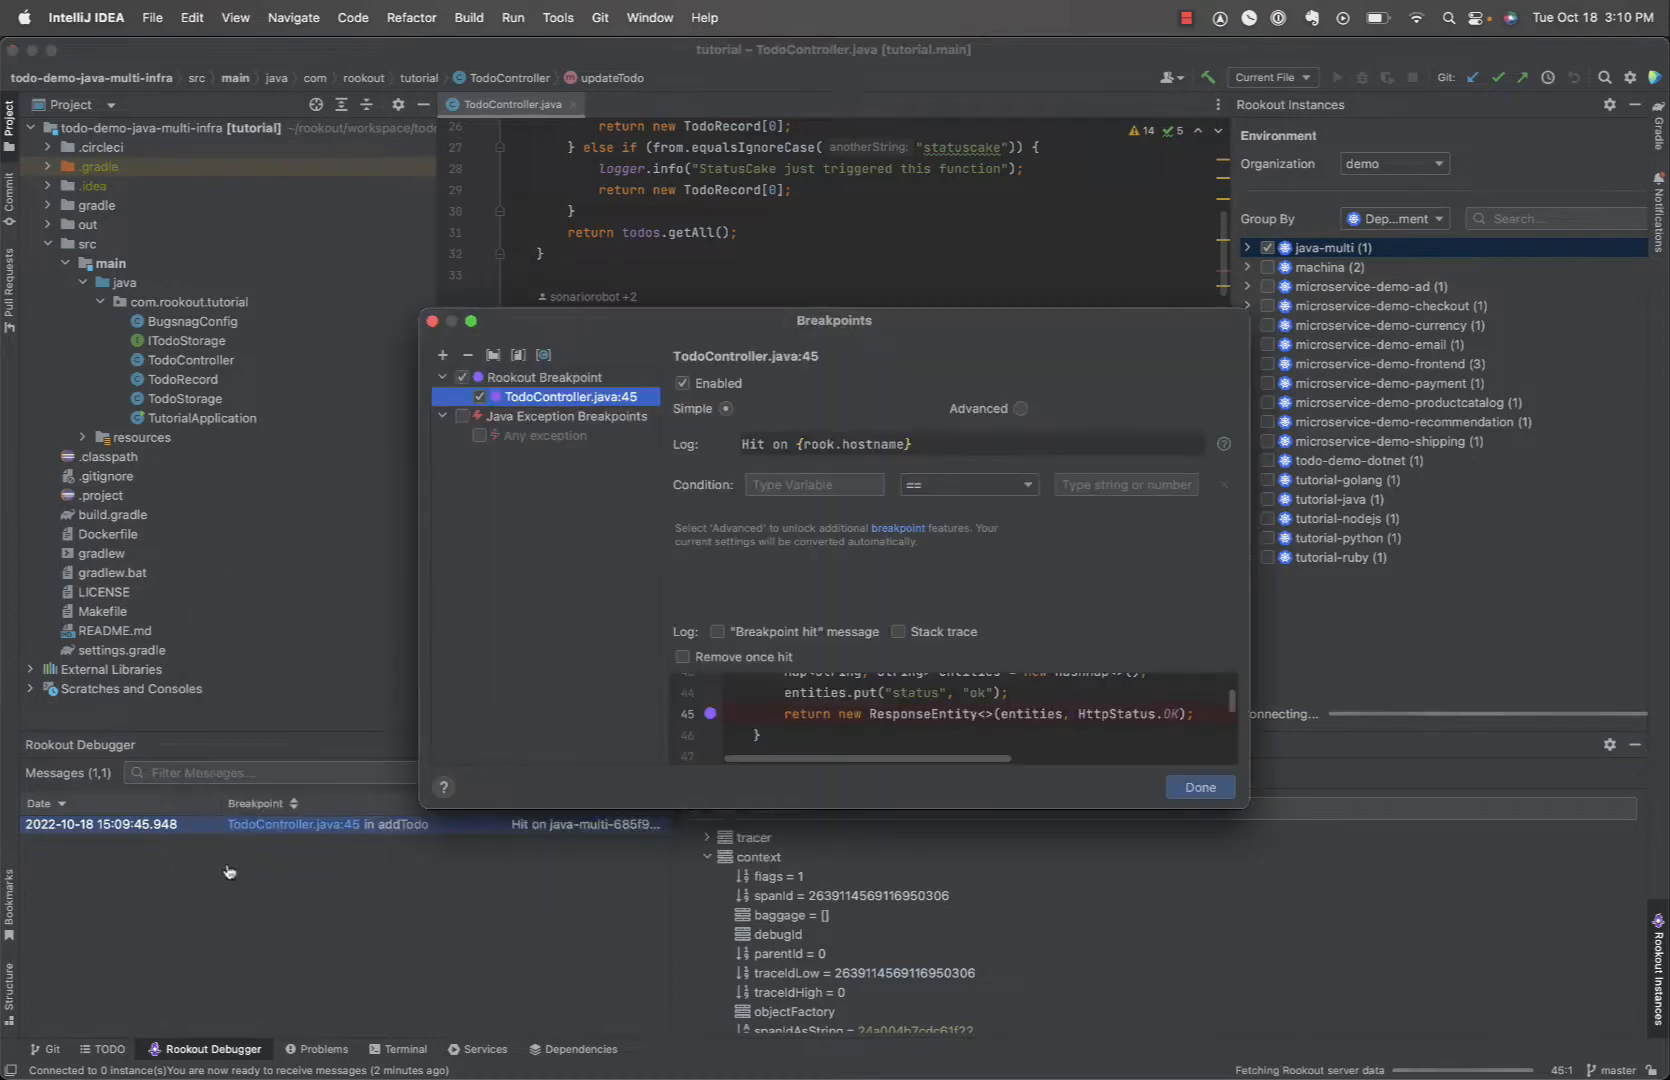